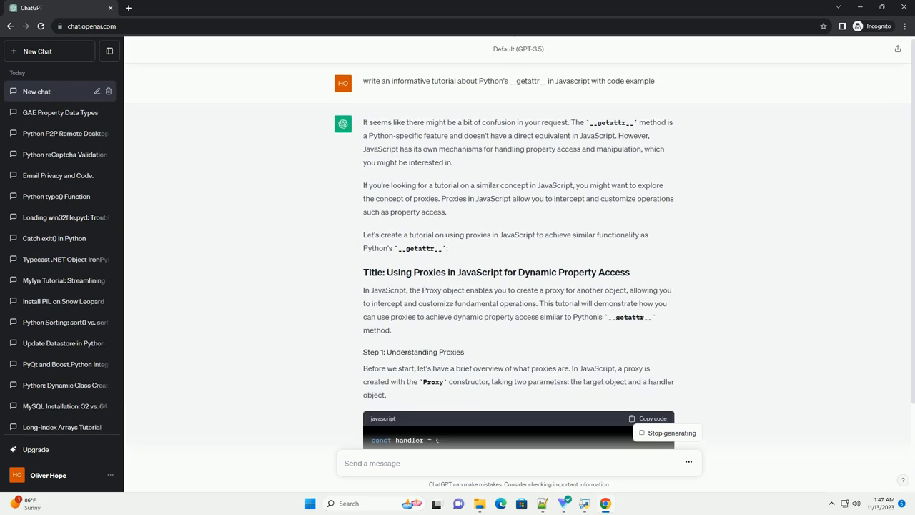
{"action": "scroll", "scroll_direction": "down", "scroll_amount": 3}
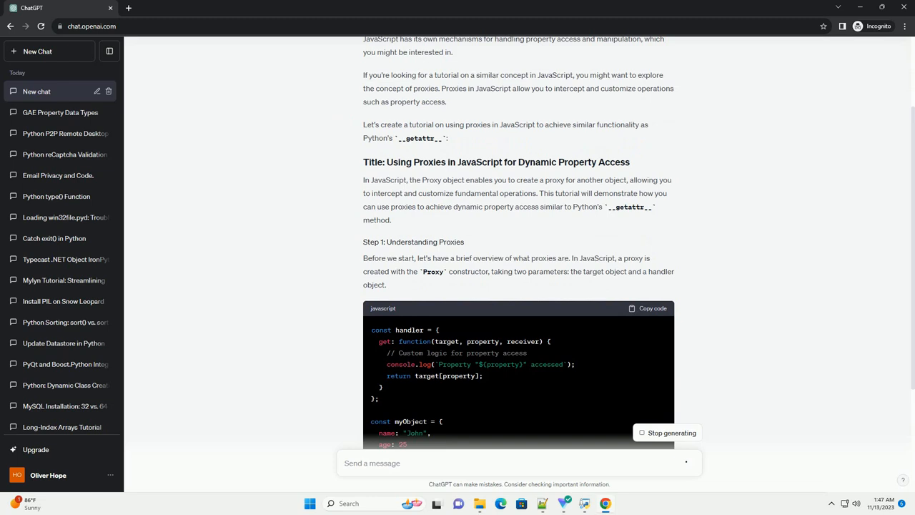